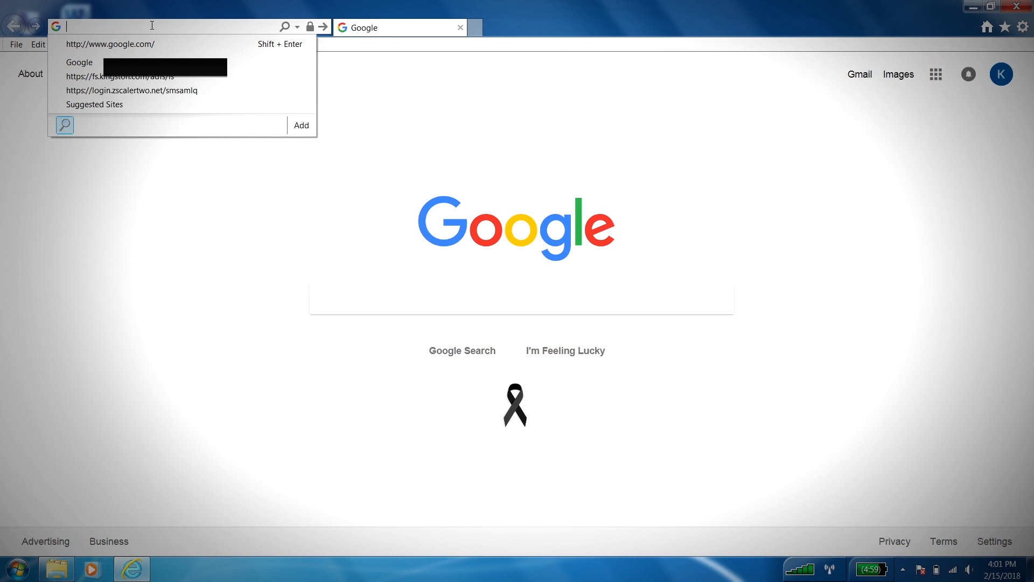
From kingston.com's Acronis support page, download and save the Acronis True Image OEM installer
{"action": "type", "text": "kingston.com/us/support/technical/acronis-downl"}
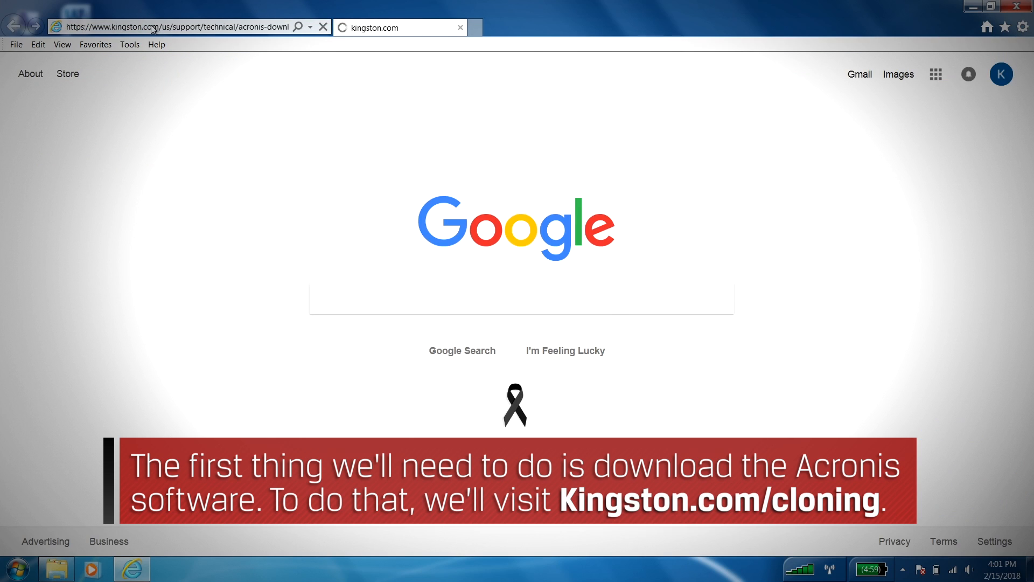
{"action": "left_click", "coordinate": [191, 27]}
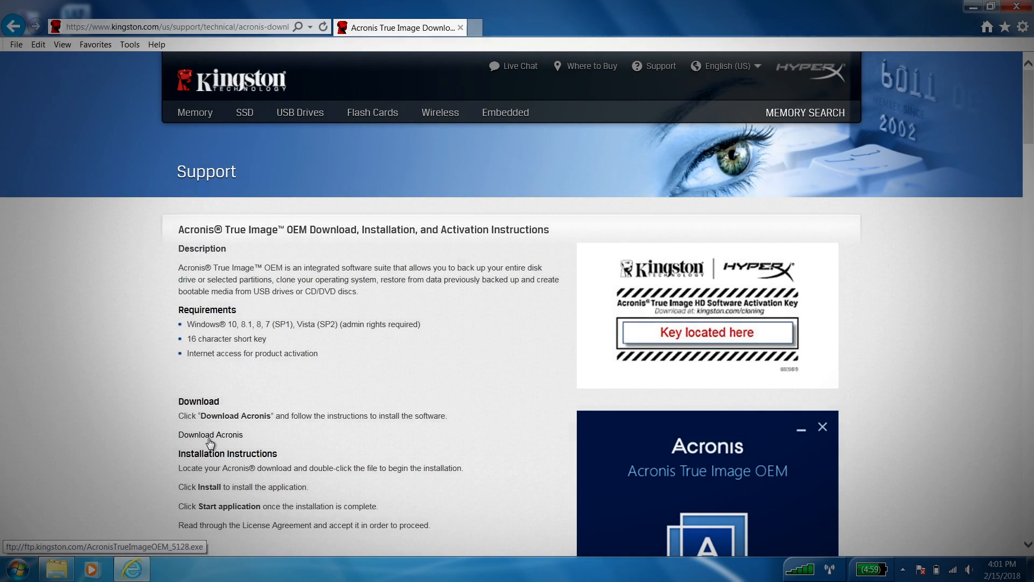
{"action": "left_click", "coordinate": [209, 434]}
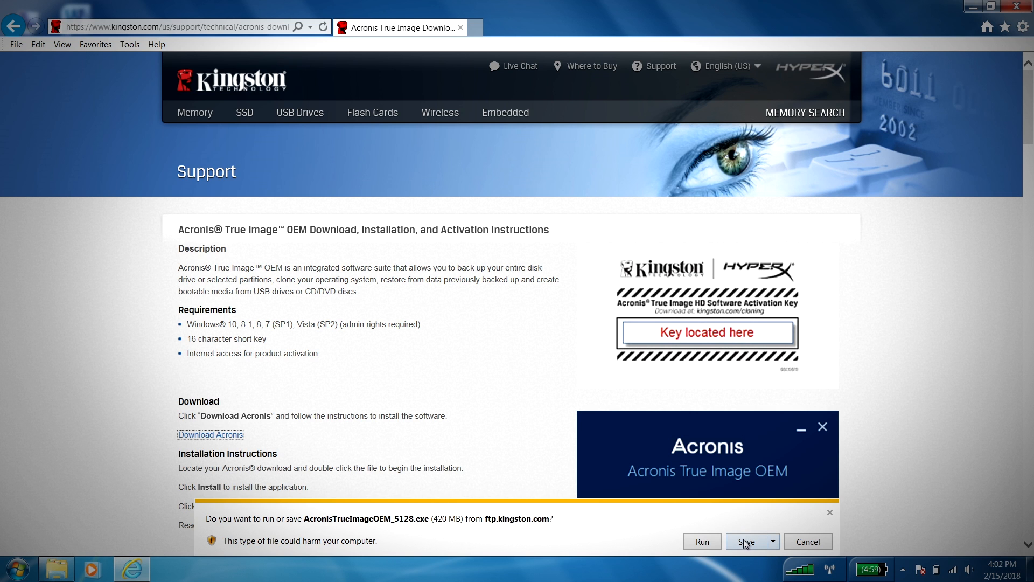
{"action": "left_click", "coordinate": [746, 541]}
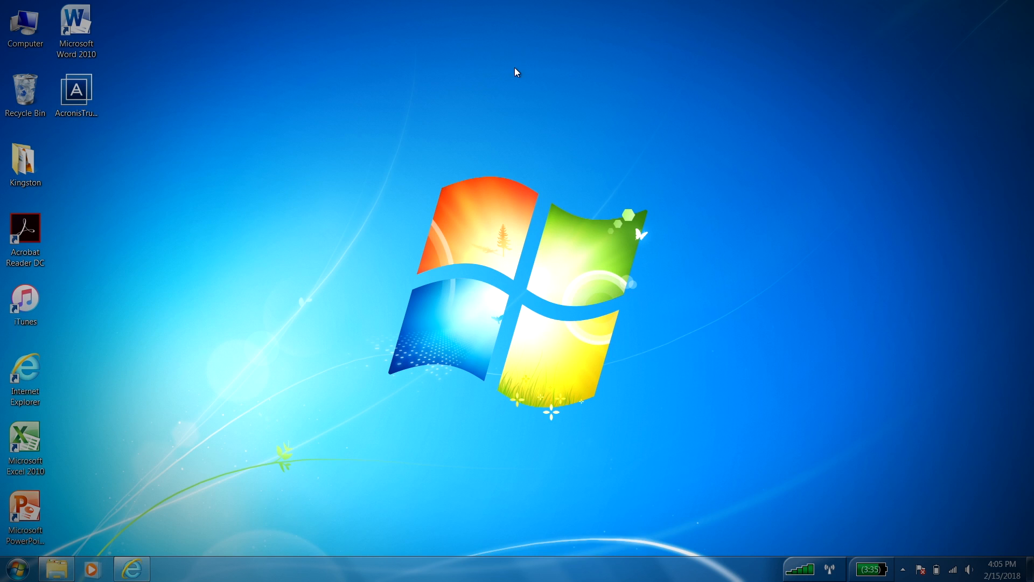
Run the downloaded installer and install Acronis True Image OEM, then start the application
{"action": "left_click", "coordinate": [76, 93]}
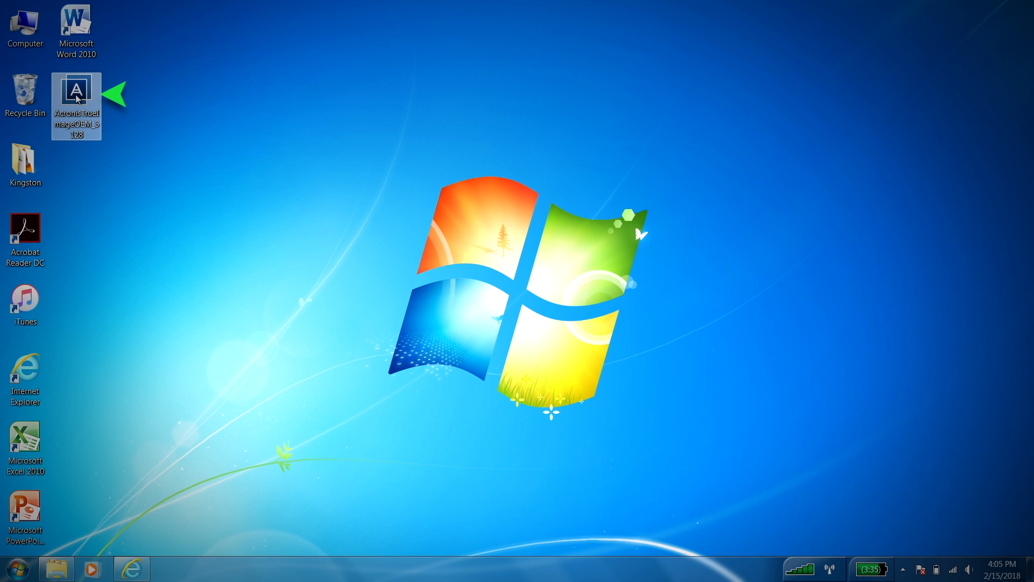
{"action": "double_click", "coordinate": [76, 105]}
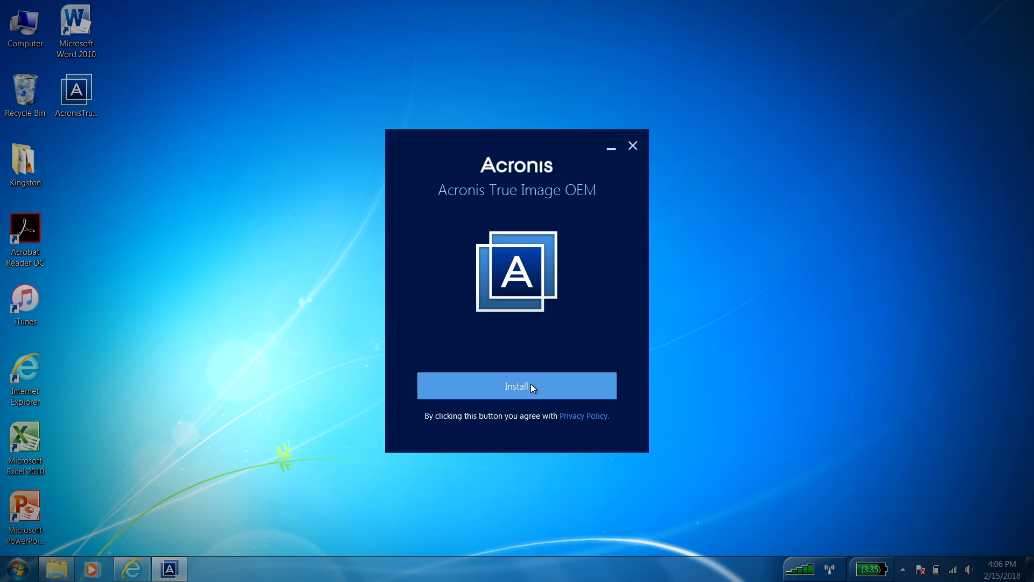
{"action": "left_click", "coordinate": [517, 386]}
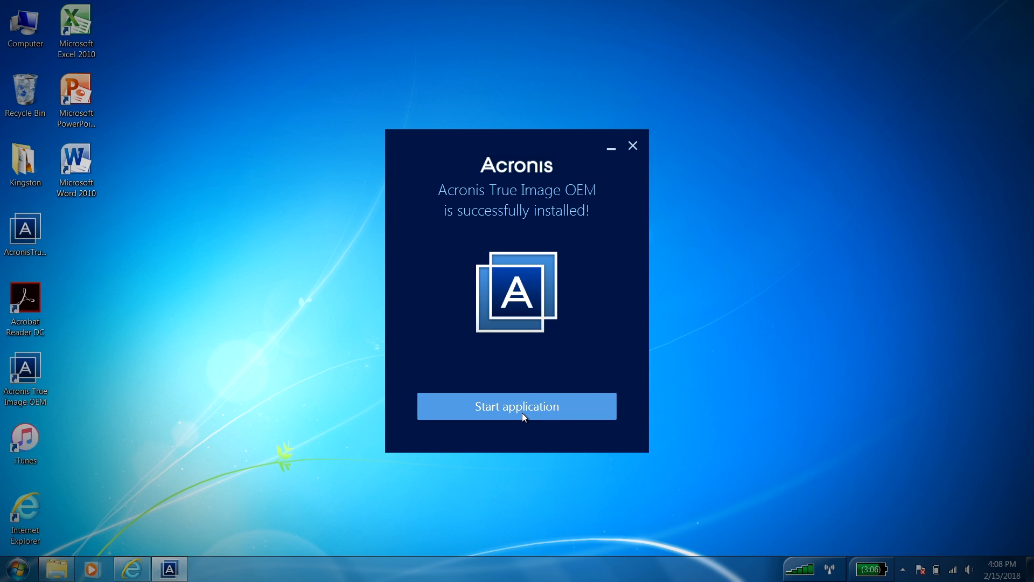
{"action": "left_click", "coordinate": [516, 406]}
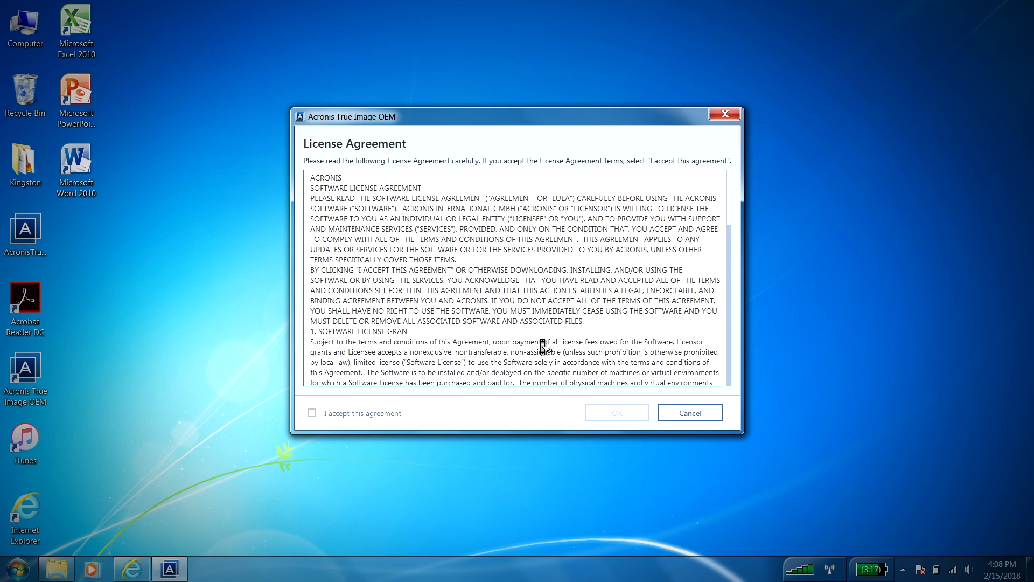
Accept the license agreement and launch Acronis from its desktop shortcut to the sign-in screen
{"action": "left_click", "coordinate": [312, 414]}
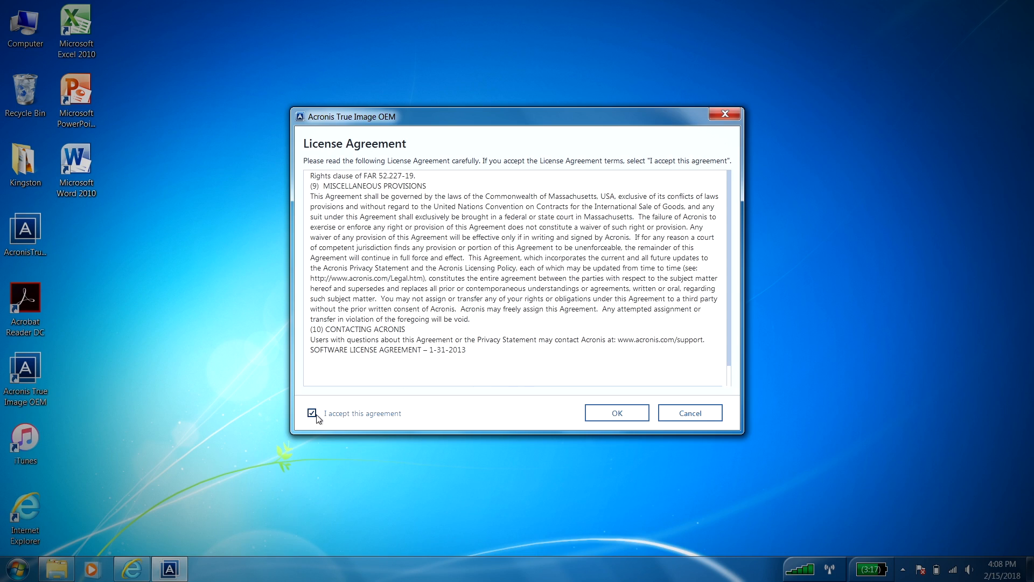
{"action": "left_click", "coordinate": [616, 412]}
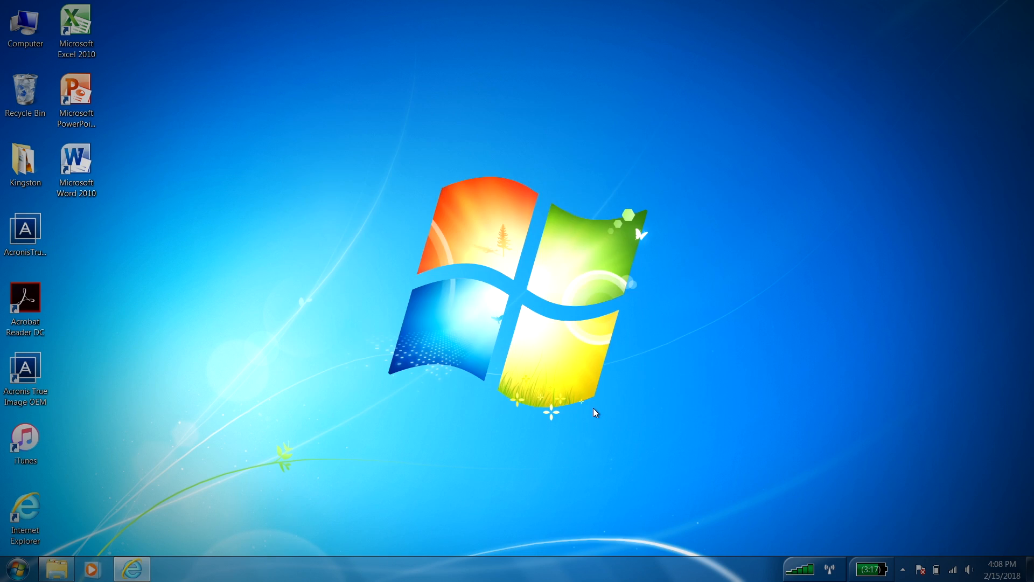
{"action": "double_click", "coordinate": [24, 373]}
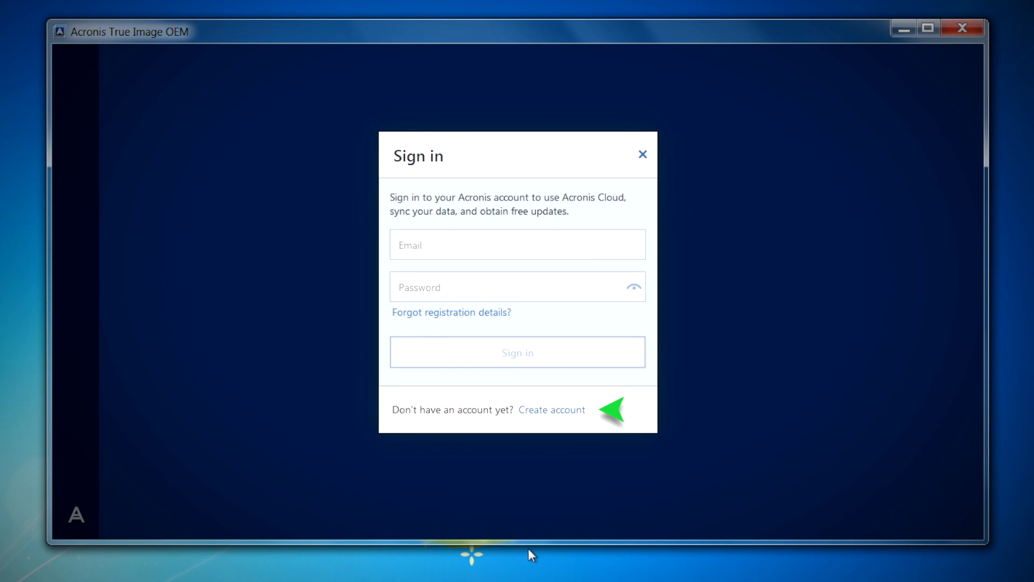
Create a new Acronis account with name Kingston, email and password, reaching the activation screen
{"action": "left_click", "coordinate": [552, 409]}
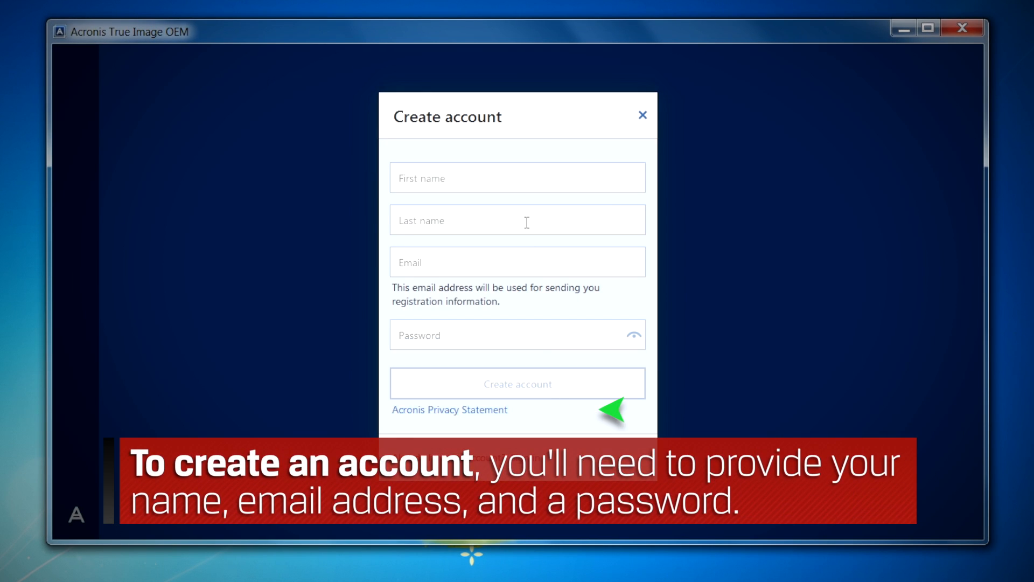
{"action": "type", "text": "Kingston"}
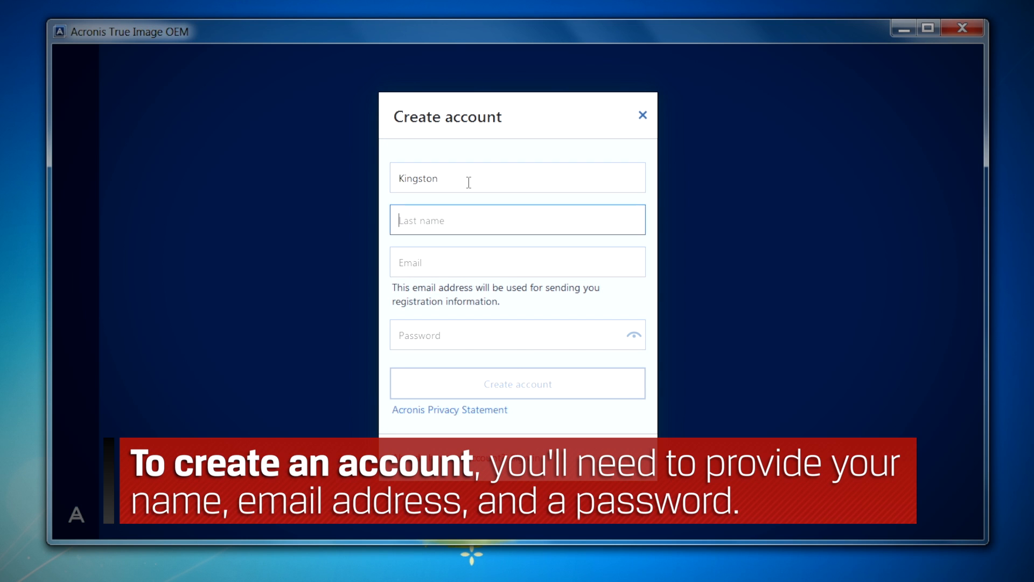
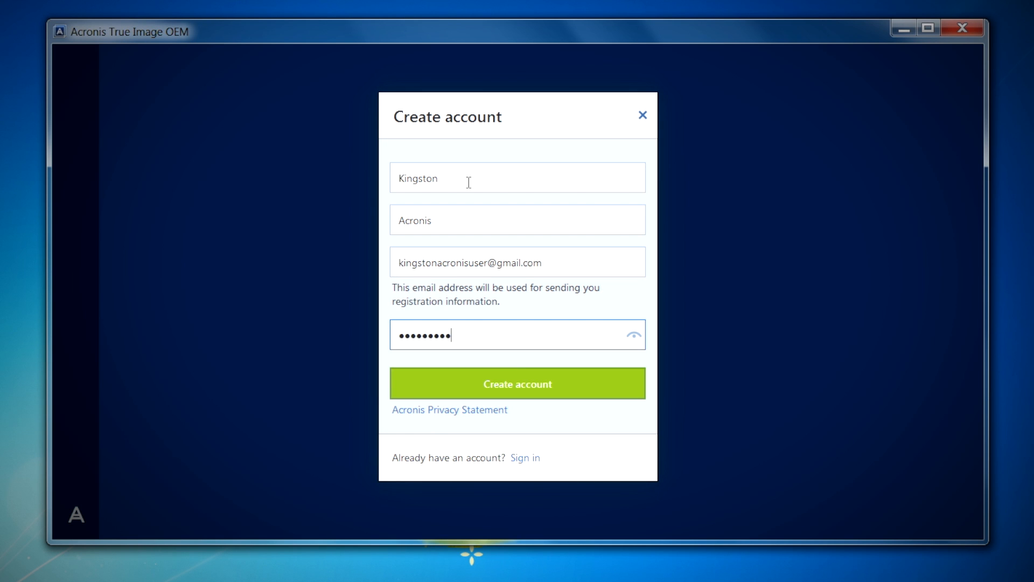
{"action": "mouse_move", "coordinate": [465, 398]}
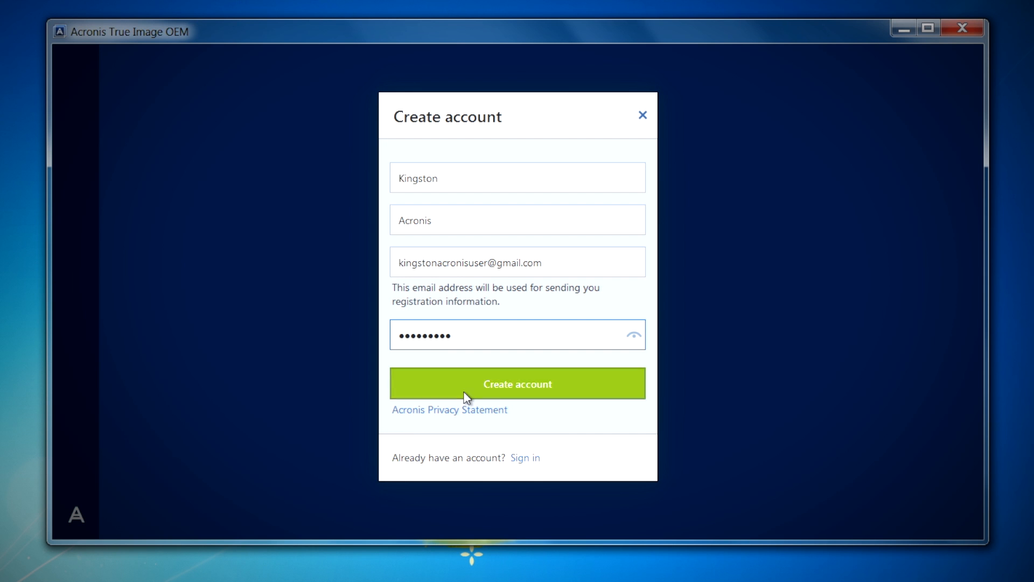
{"action": "left_click", "coordinate": [517, 383]}
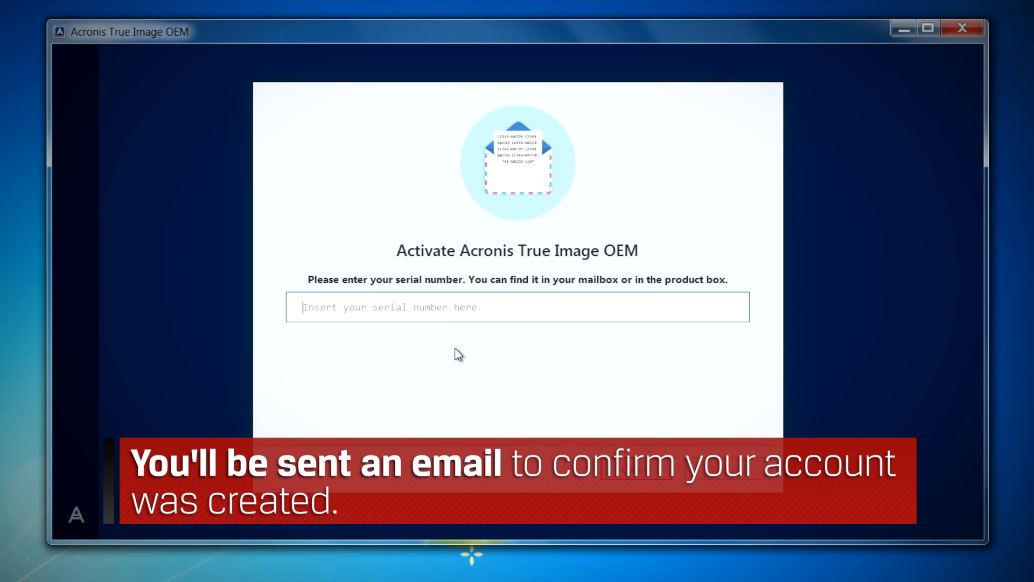
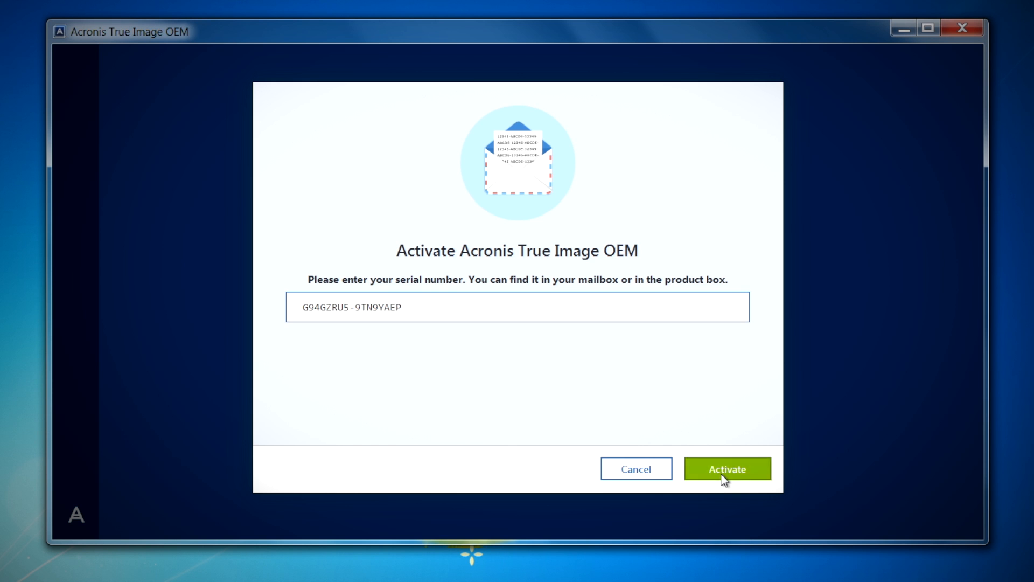
{"action": "left_click", "coordinate": [727, 469]}
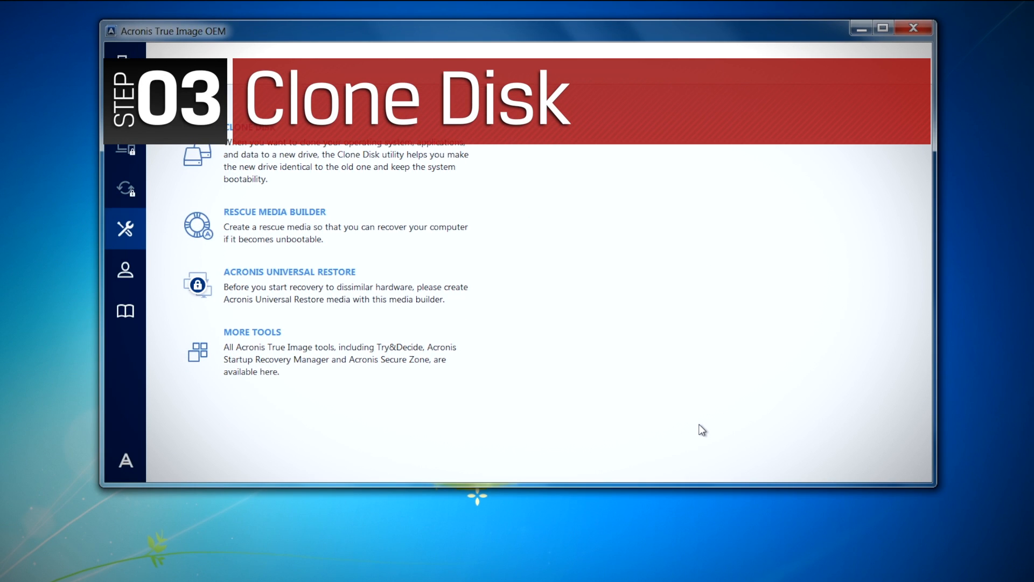
Start the Clone Disk Wizard from Tools, keeping Automatic (recommended) mode, to the source disk list
{"action": "left_click", "coordinate": [125, 228]}
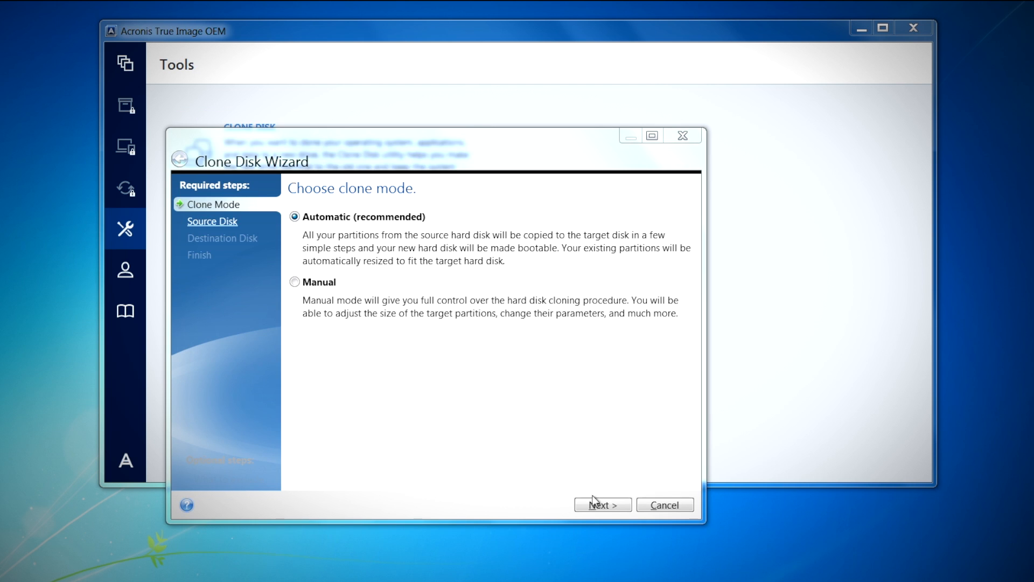
{"action": "left_click", "coordinate": [602, 504]}
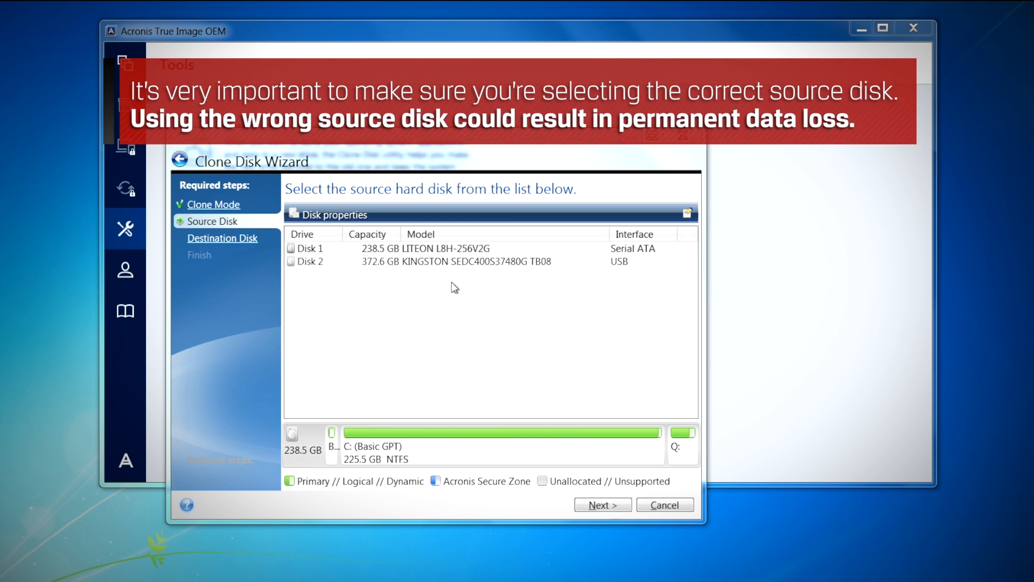
{"action": "mouse_move", "coordinate": [460, 255]}
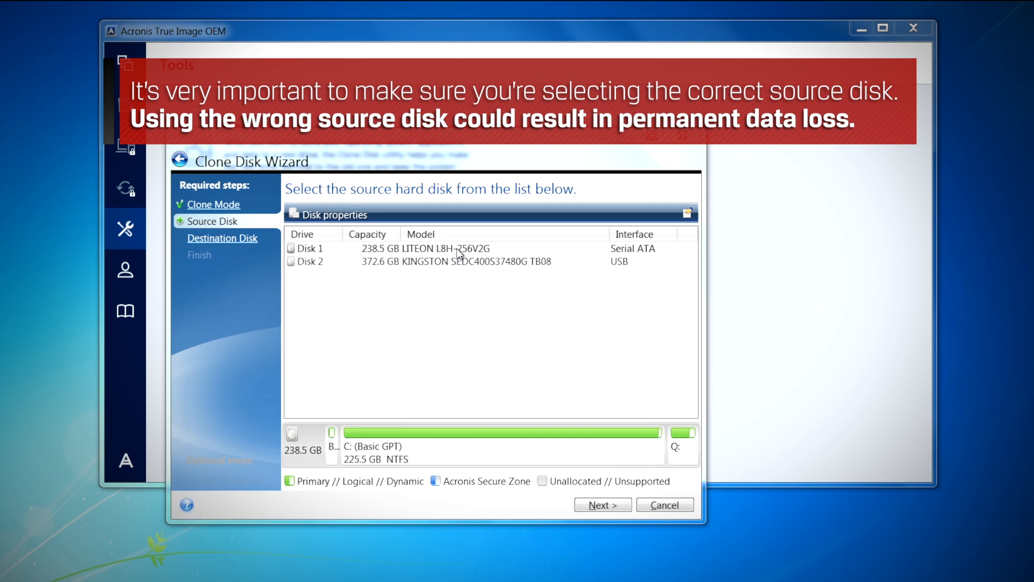
{"action": "mouse_move", "coordinate": [567, 467]}
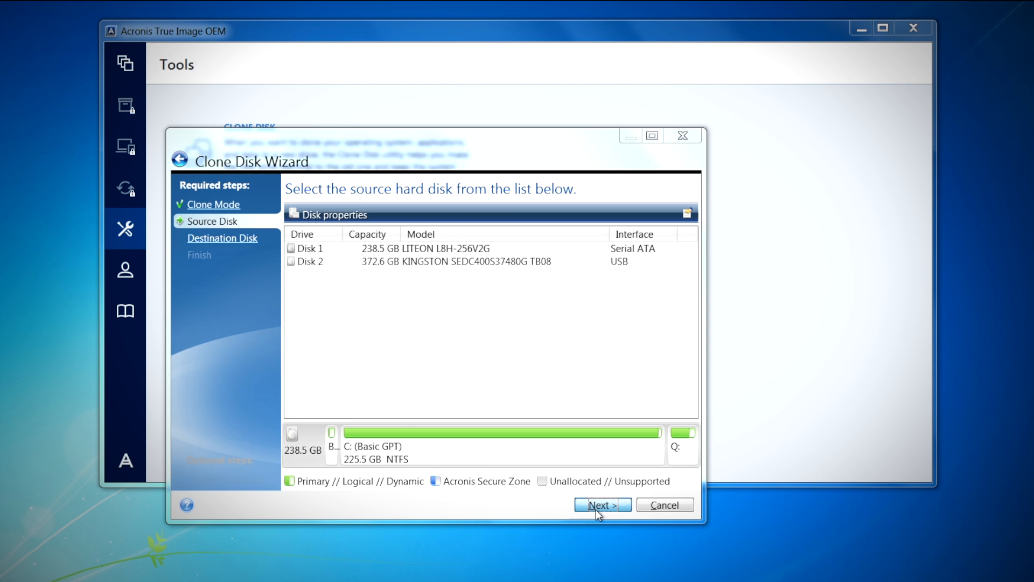
Set Disk 1 as source and Kingston Disk 2 as target, confirm partition deletion, and reach the summary
{"action": "left_click", "coordinate": [601, 504]}
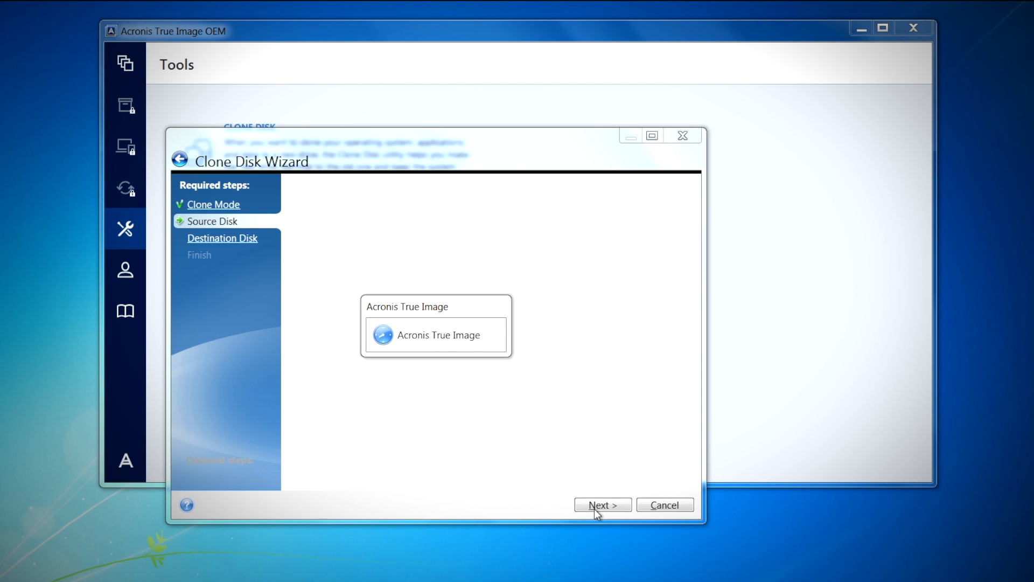
{"action": "left_click", "coordinate": [602, 504]}
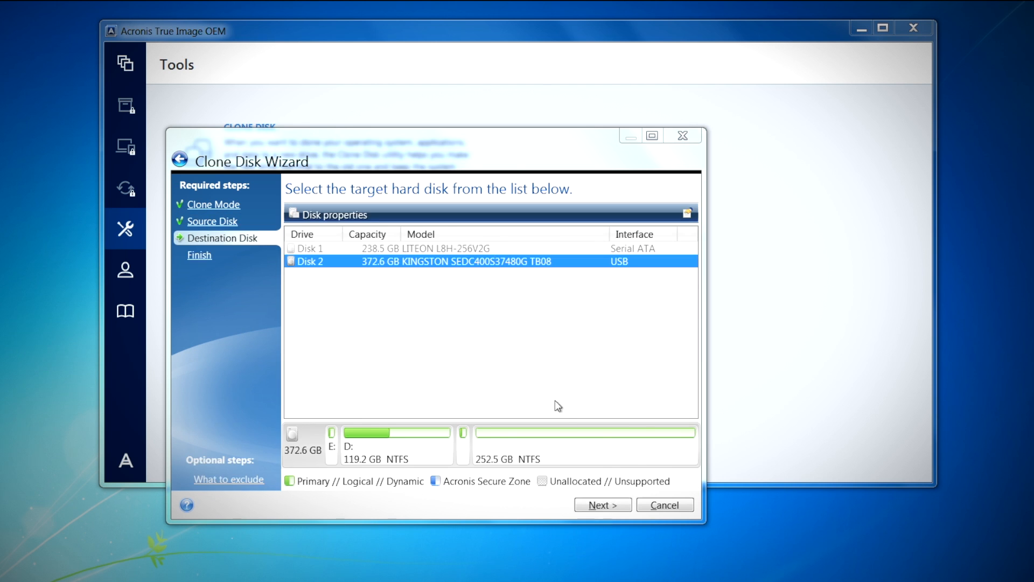
{"action": "left_click", "coordinate": [601, 504]}
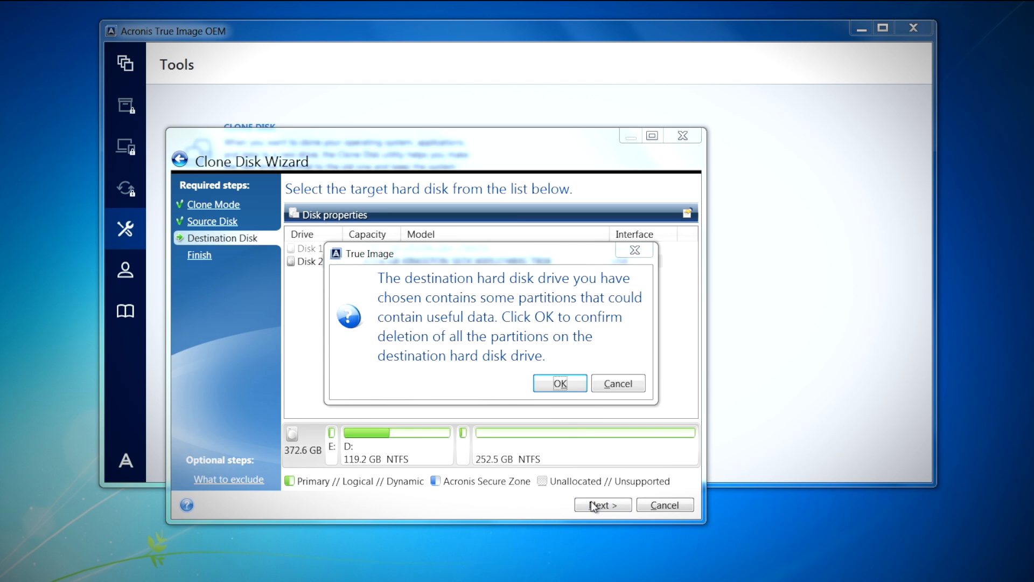
{"action": "left_click", "coordinate": [559, 383]}
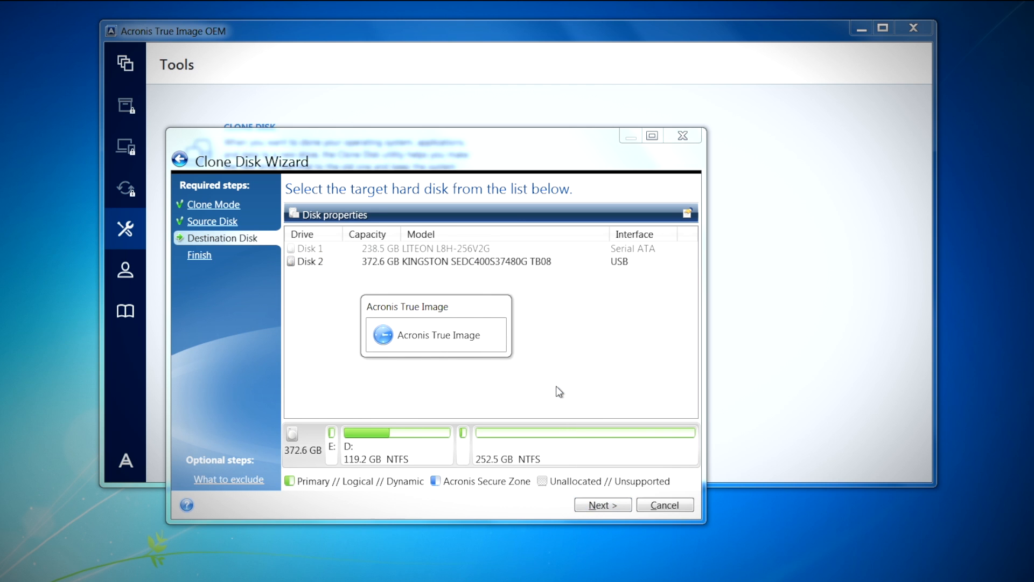
{"action": "left_click", "coordinate": [601, 505]}
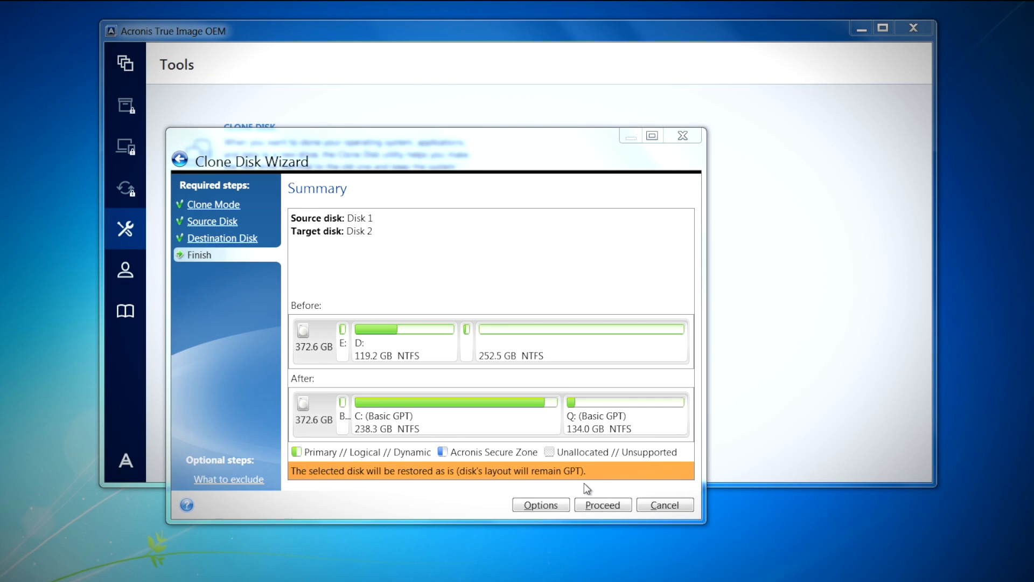
Proceed with cloning Disk 1 to Disk 2 and restart the computer so the clone runs
{"action": "left_click", "coordinate": [664, 508]}
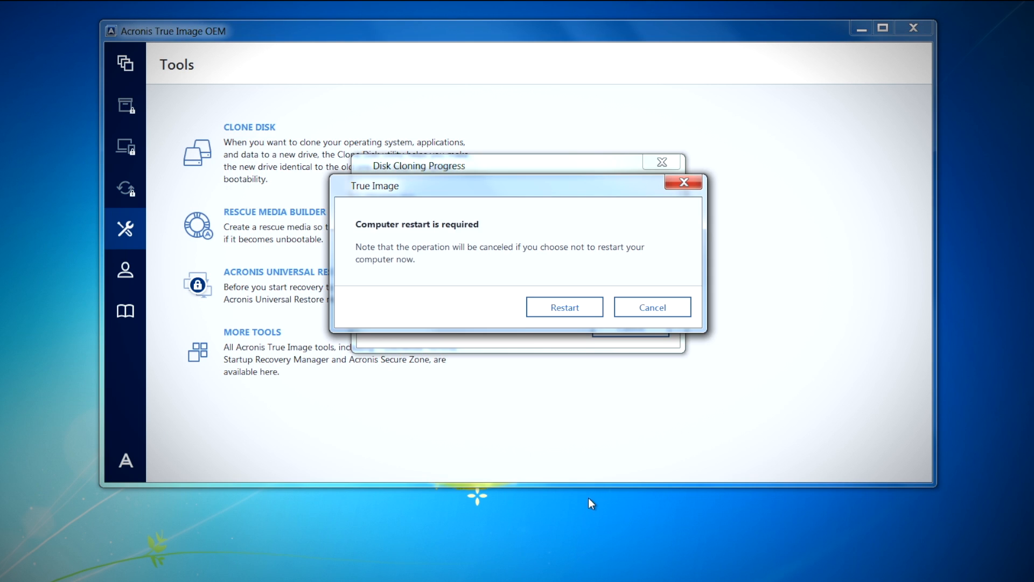
{"action": "left_click", "coordinate": [564, 306]}
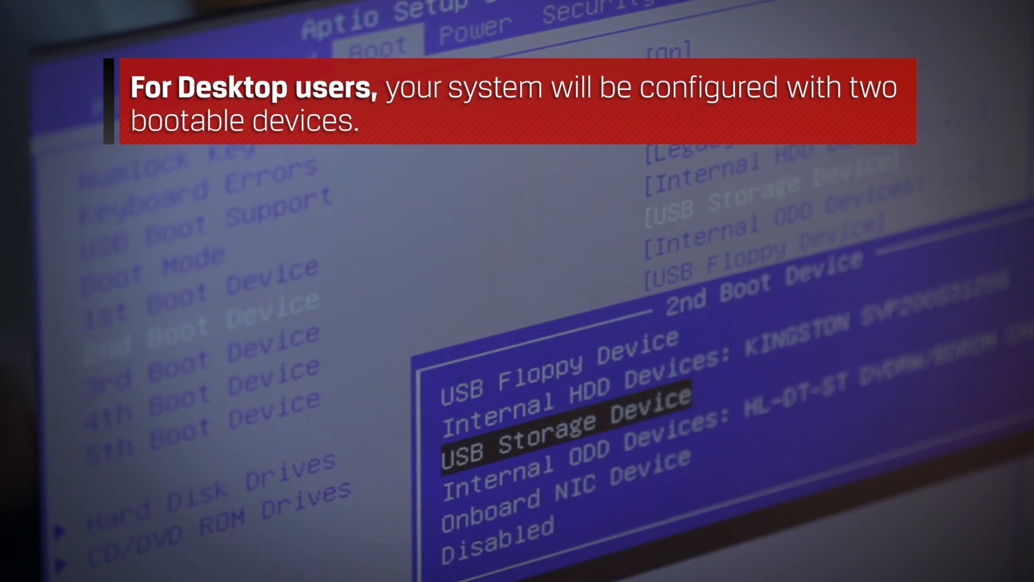
{"action": "key", "text": "Down"}
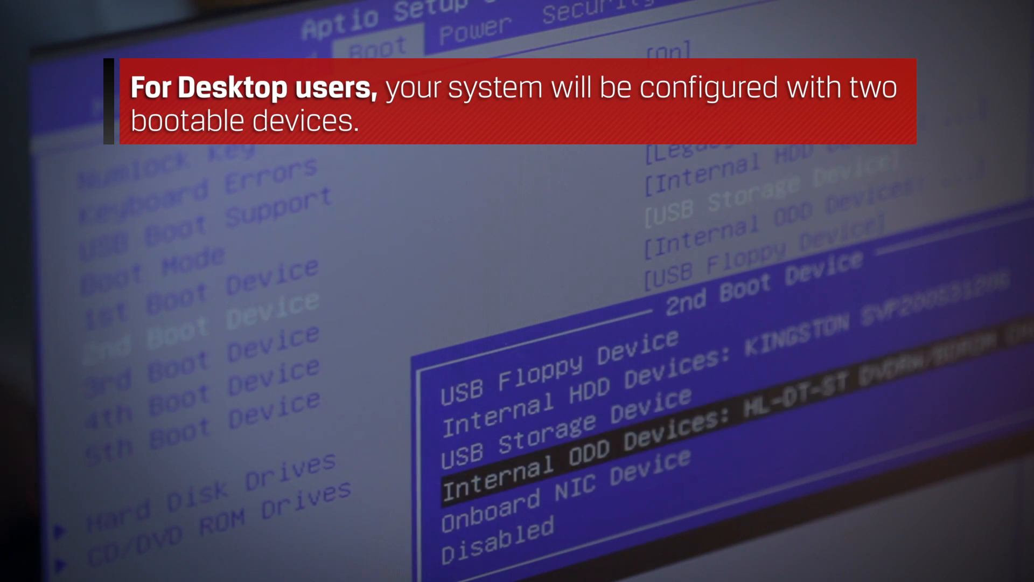